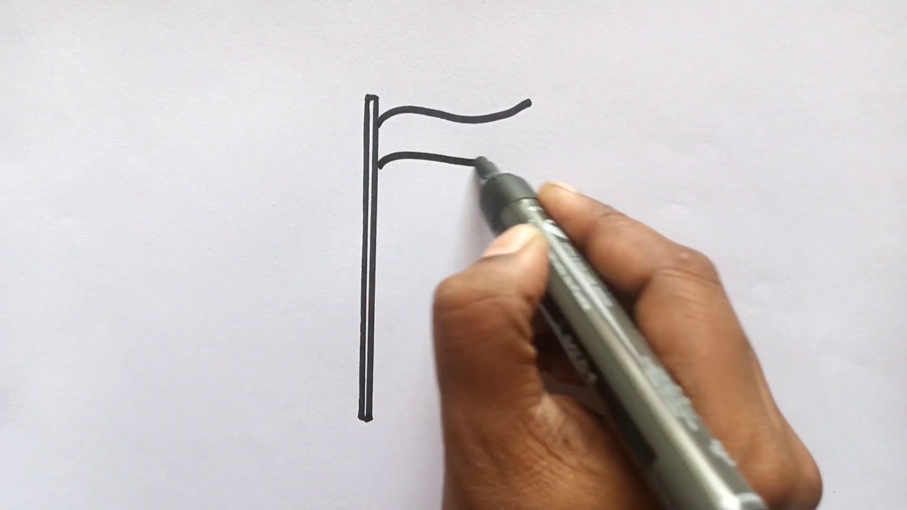
drag(463, 168, 410, 232)
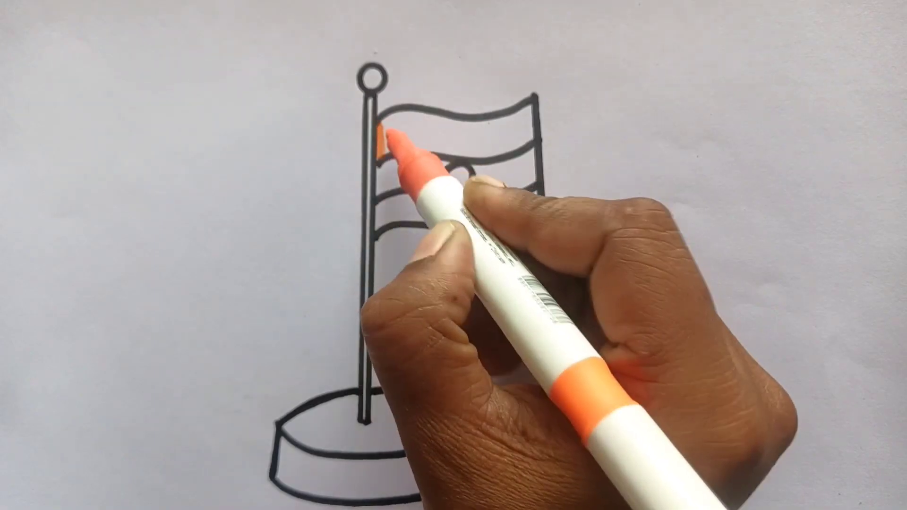
drag(393, 150, 492, 122)
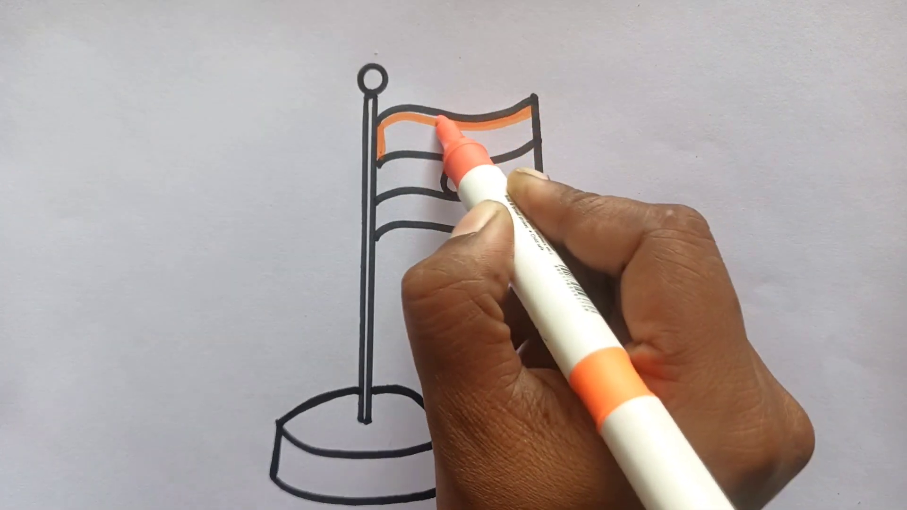